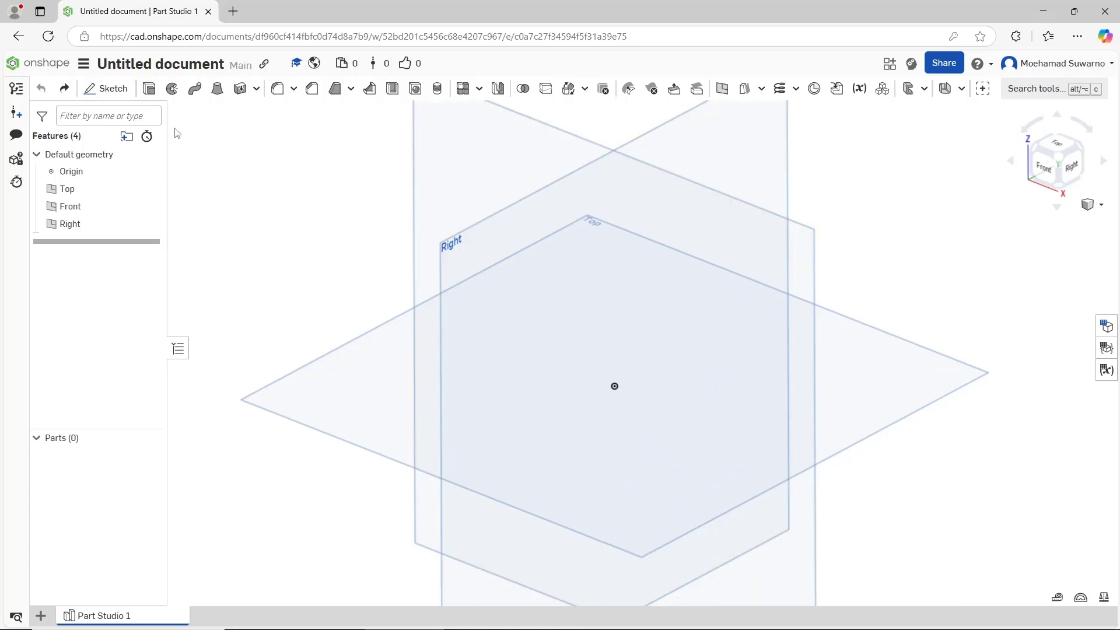
Sketch a small center-point circle at the origin on the Top plane and start an Extrude
click(112, 88)
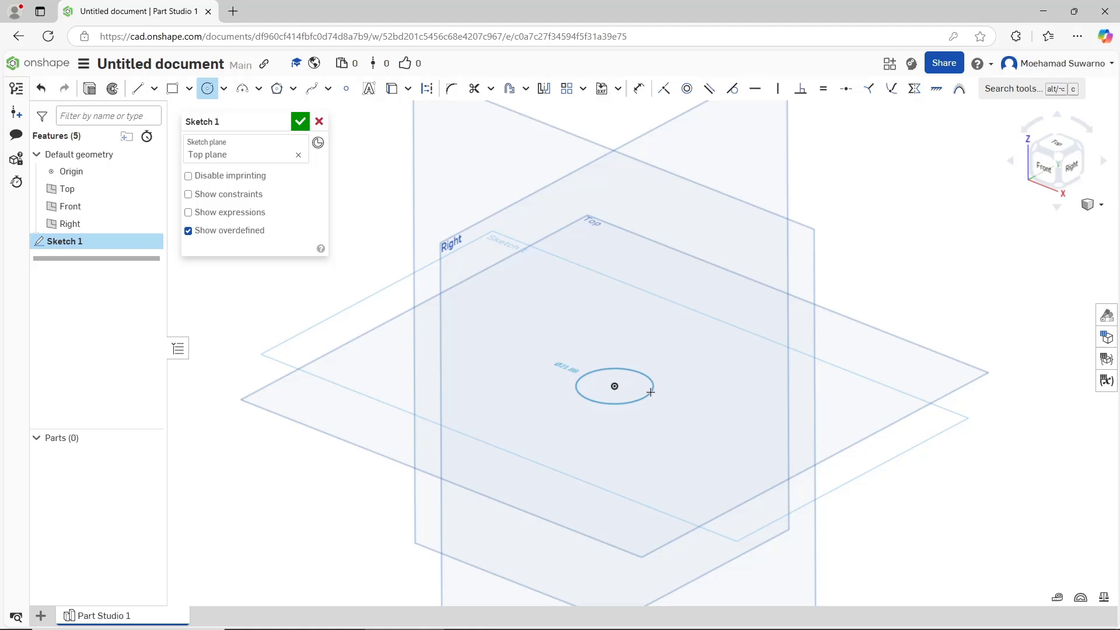
click(300, 120)
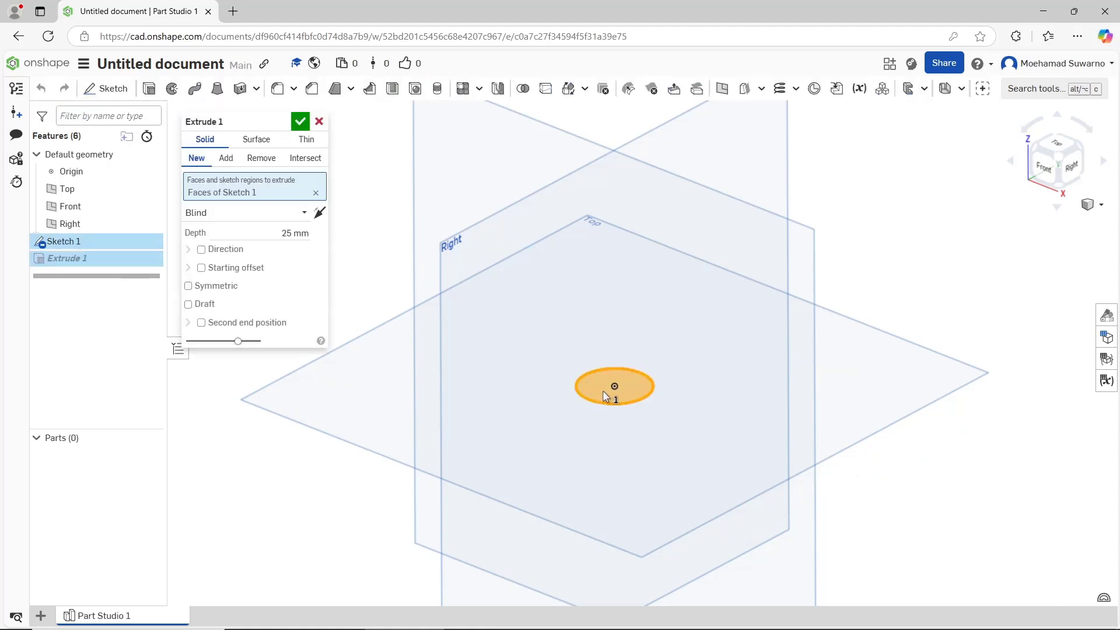
Extrude the circle to about 87.8 mm depth, creating a tall solid cylinder (Part 1)
click(614, 386)
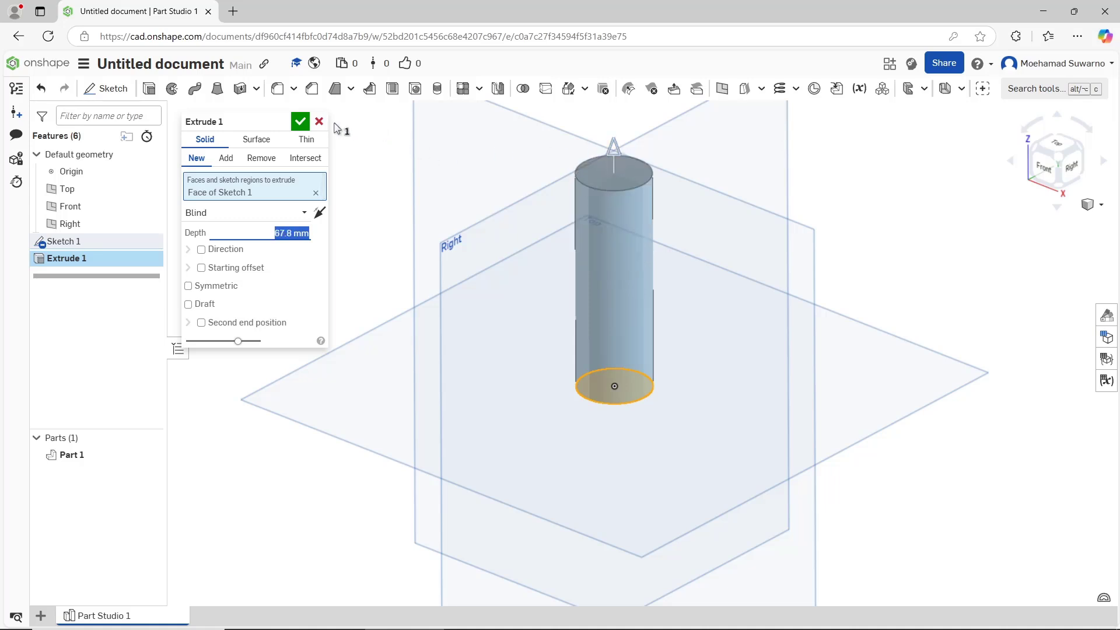
click(299, 120)
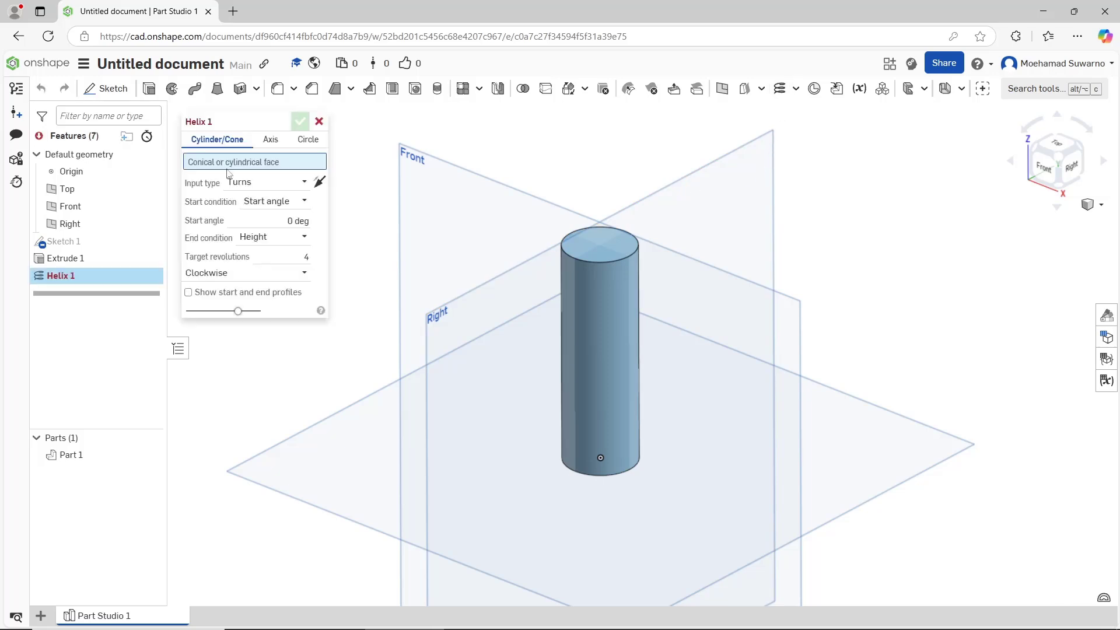
mouse_move(262, 169)
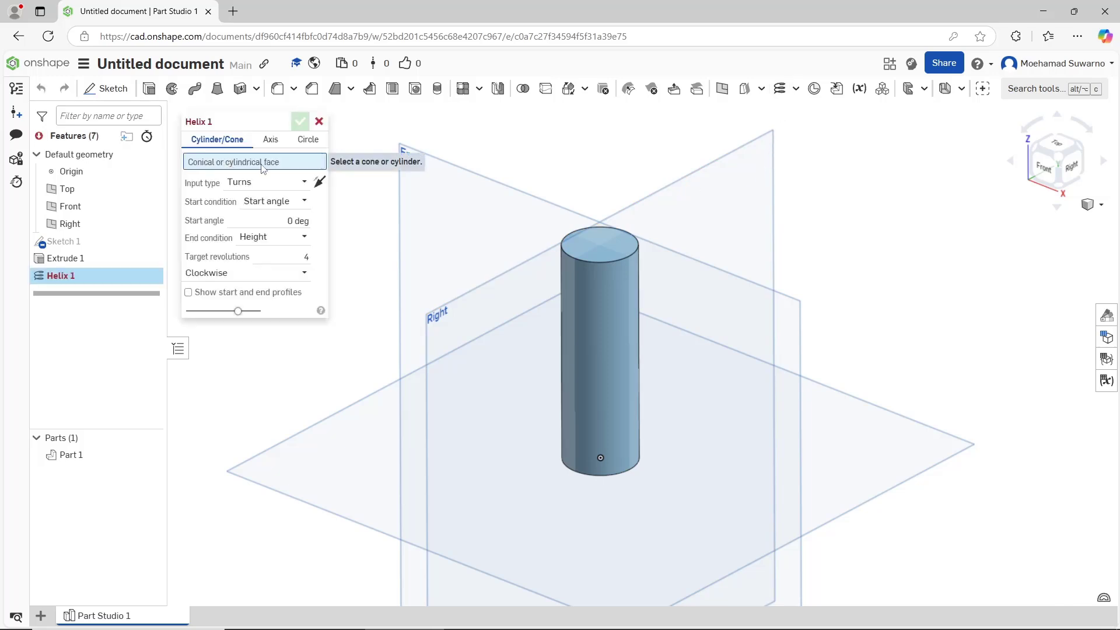
Create a helix on the cylinder's side face with 15 target revolutions
click(609, 299)
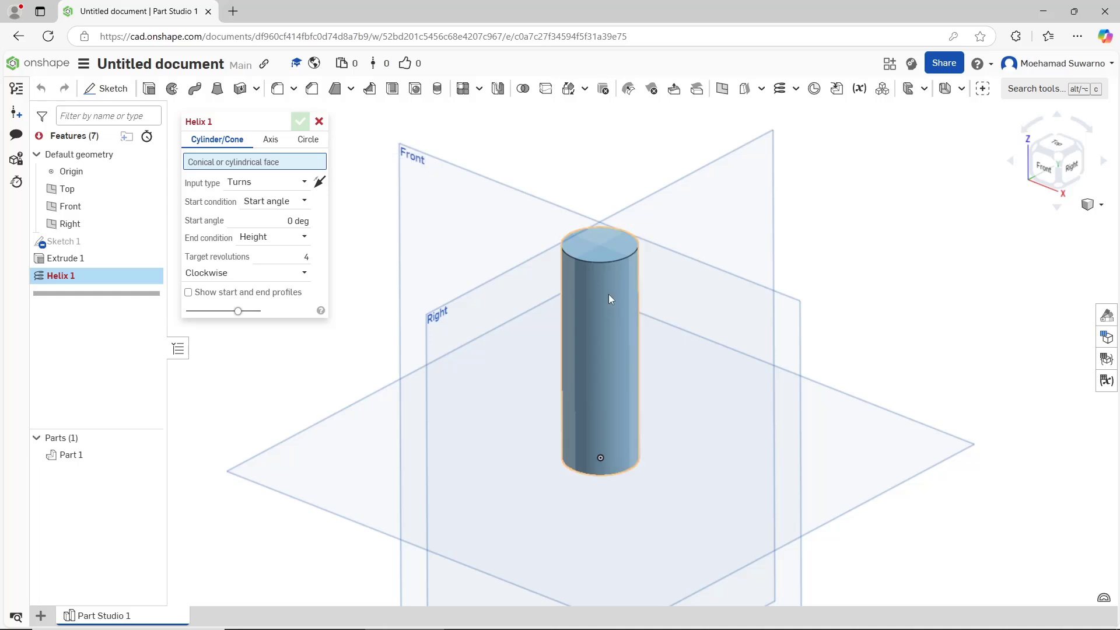
click(610, 299)
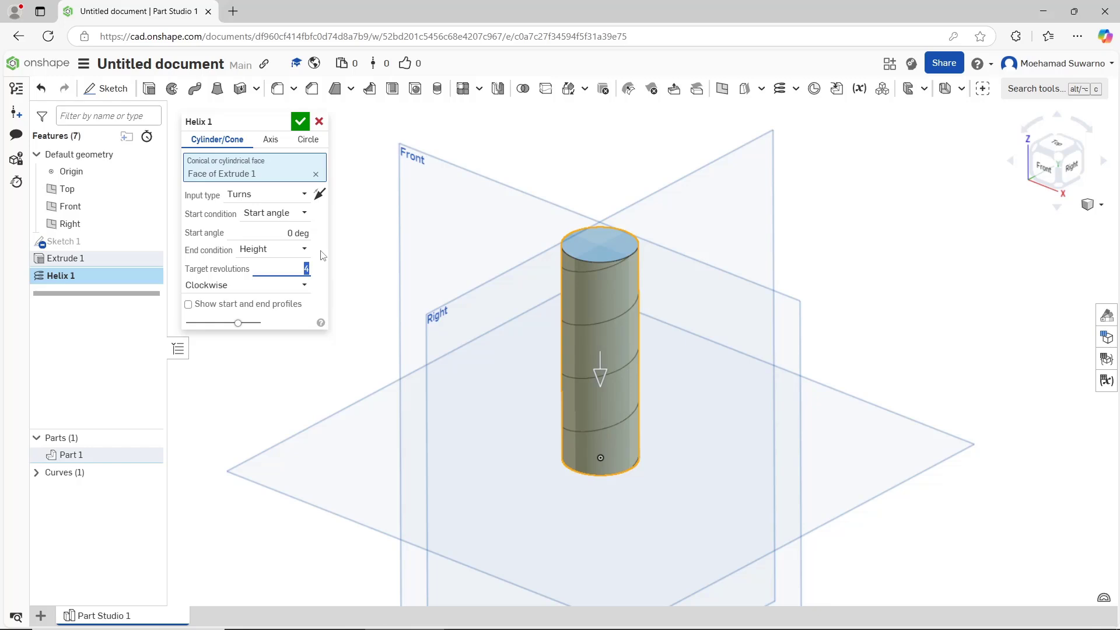
text(15)
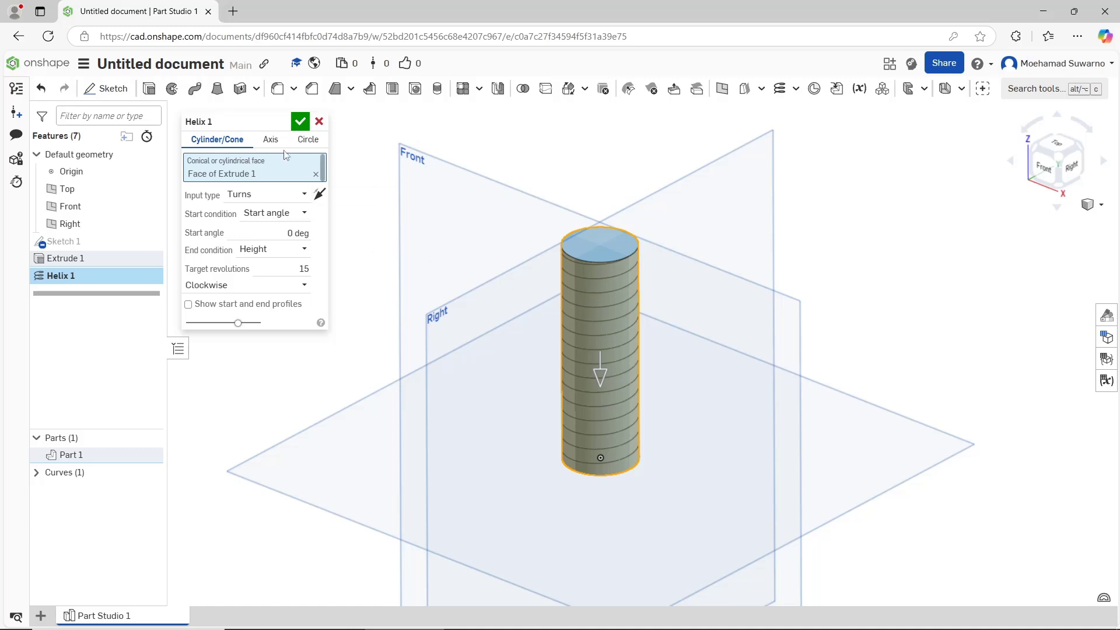
click(300, 120)
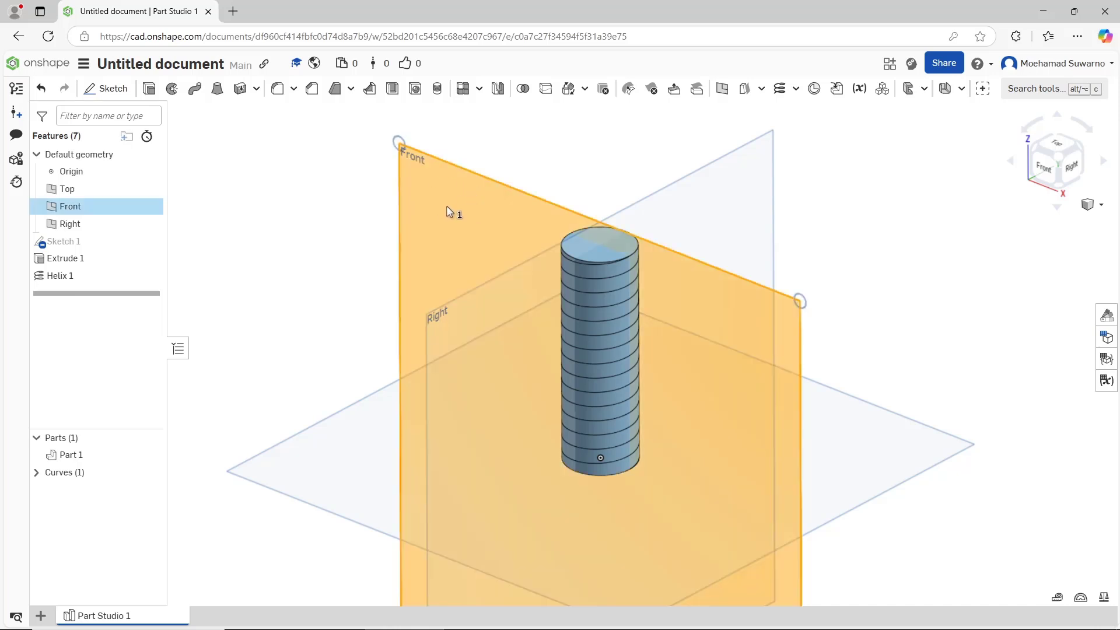
Sketch a small triangular thread profile on the Front plane at the cylinder's top right edge
click(105, 87)
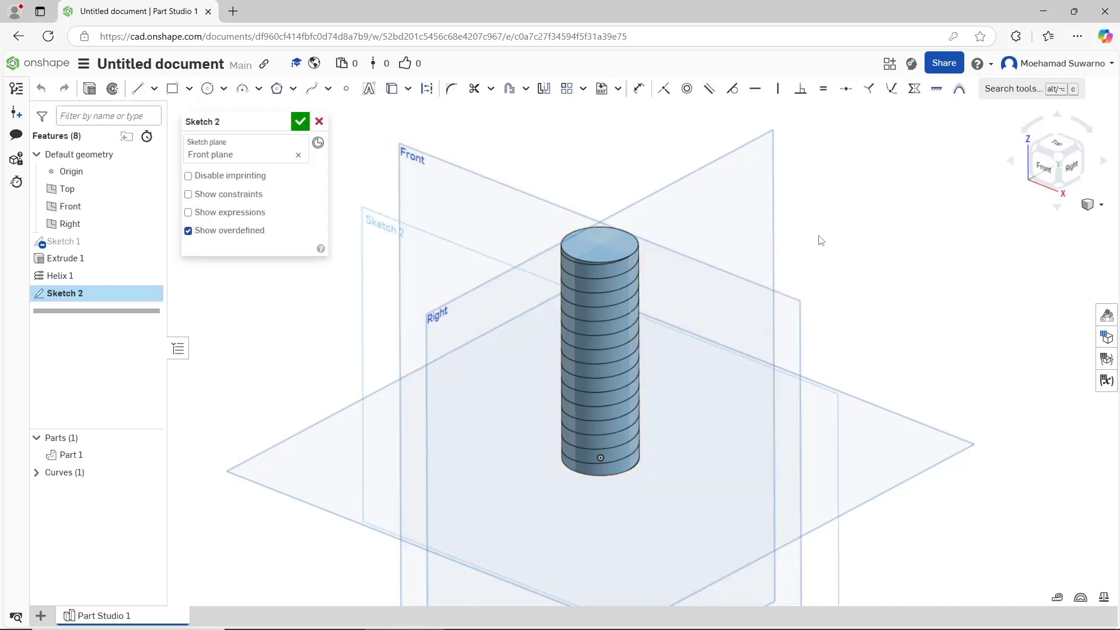
click(1056, 160)
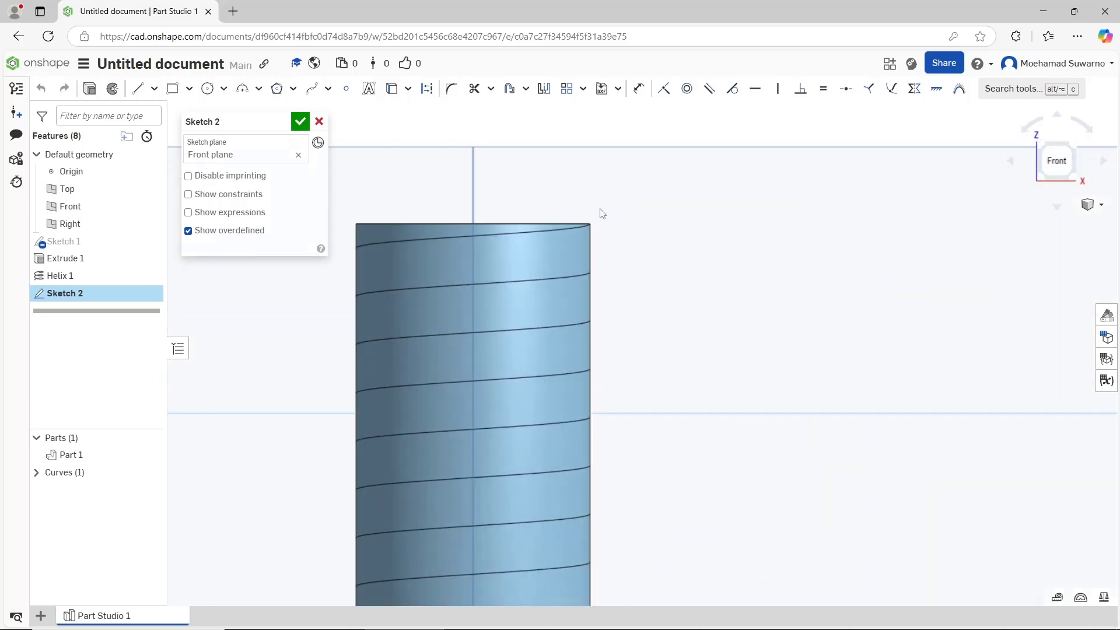
mouse_move(275, 89)
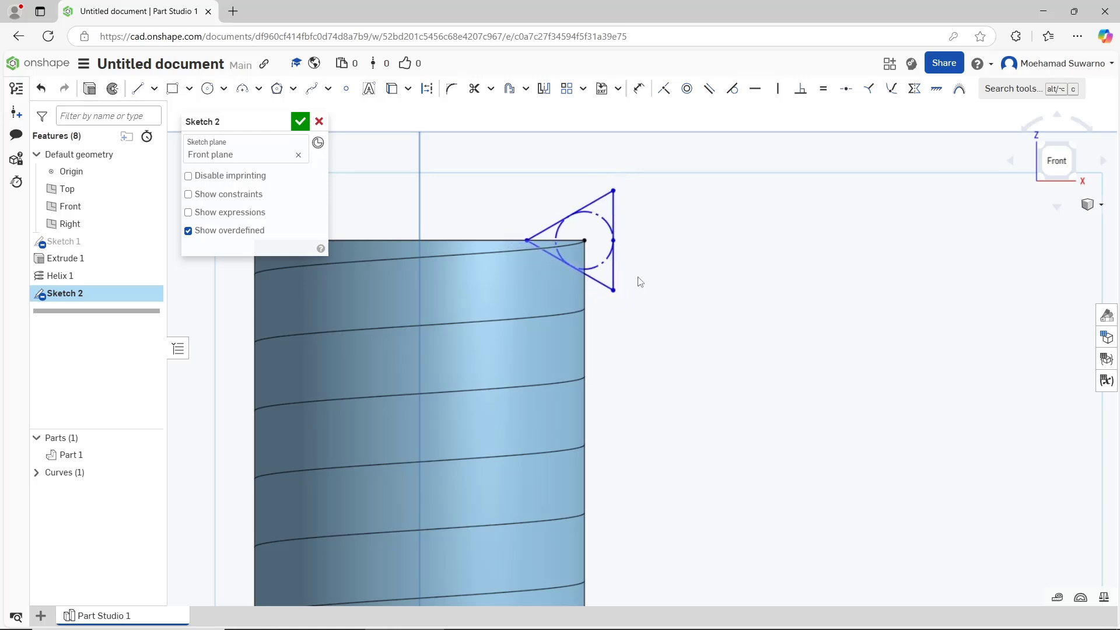
click(300, 120)
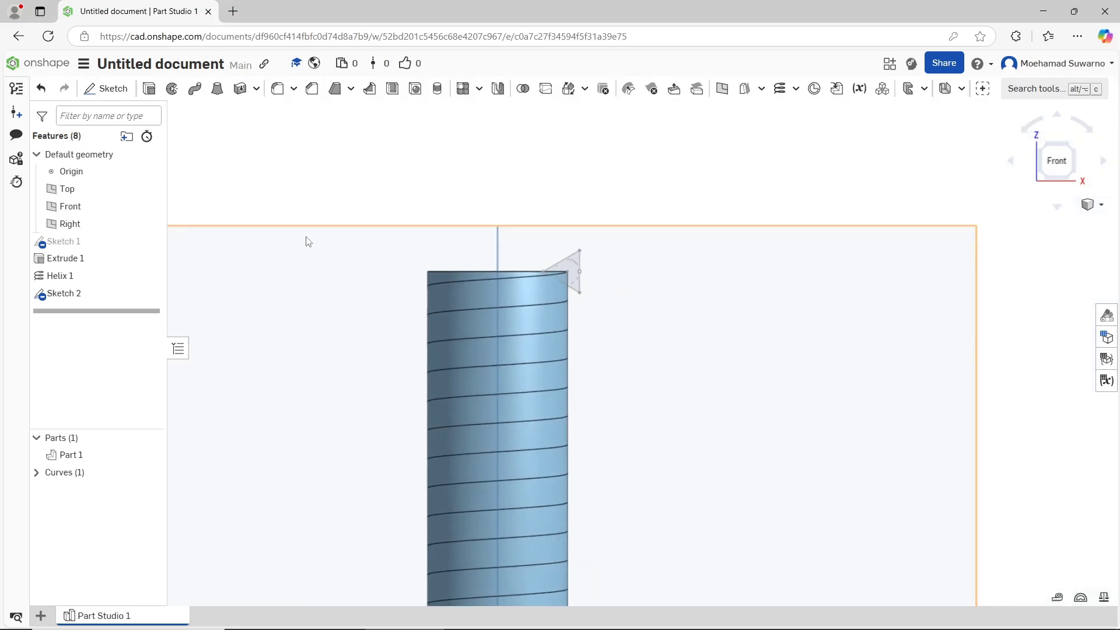
Sweep-remove the Sketch 2 triangle along the Curve 1 helix to cut the thread groove
click(217, 88)
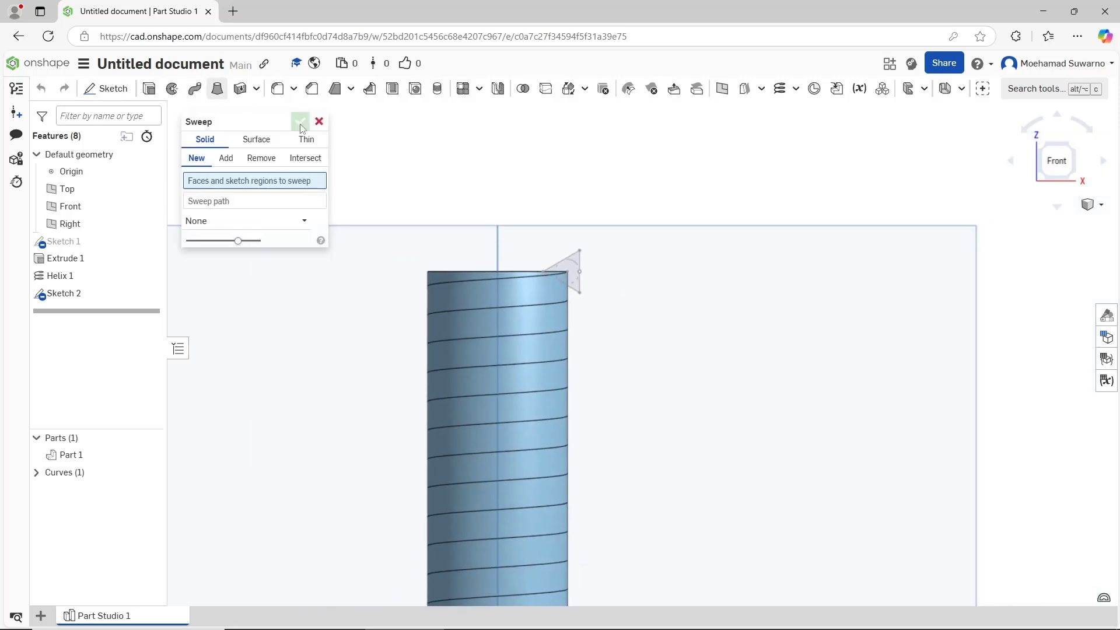
click(300, 121)
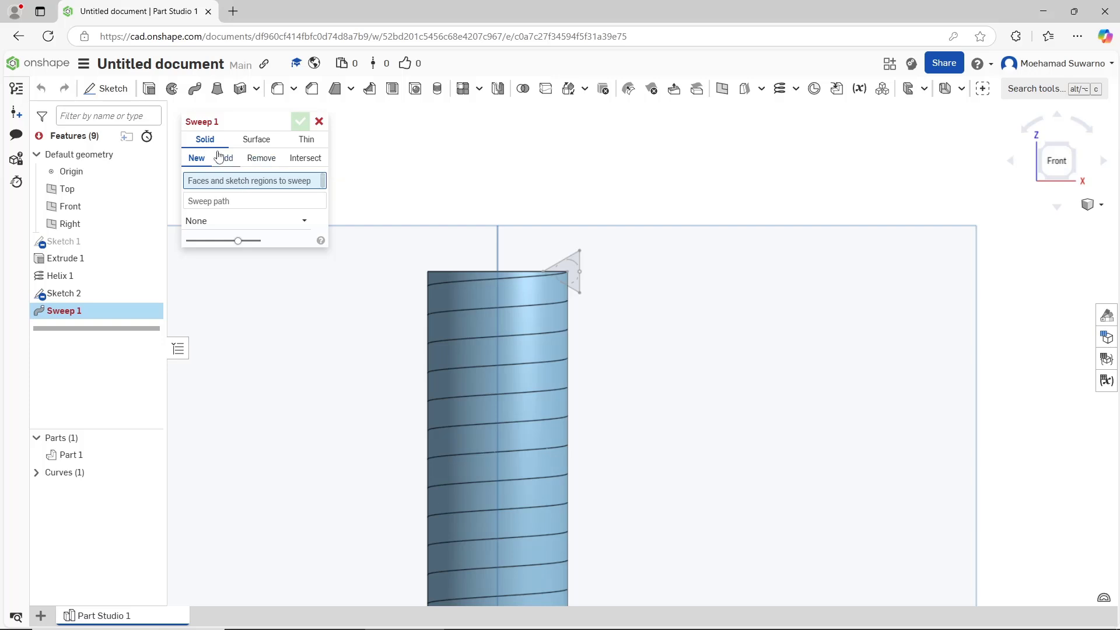
click(260, 158)
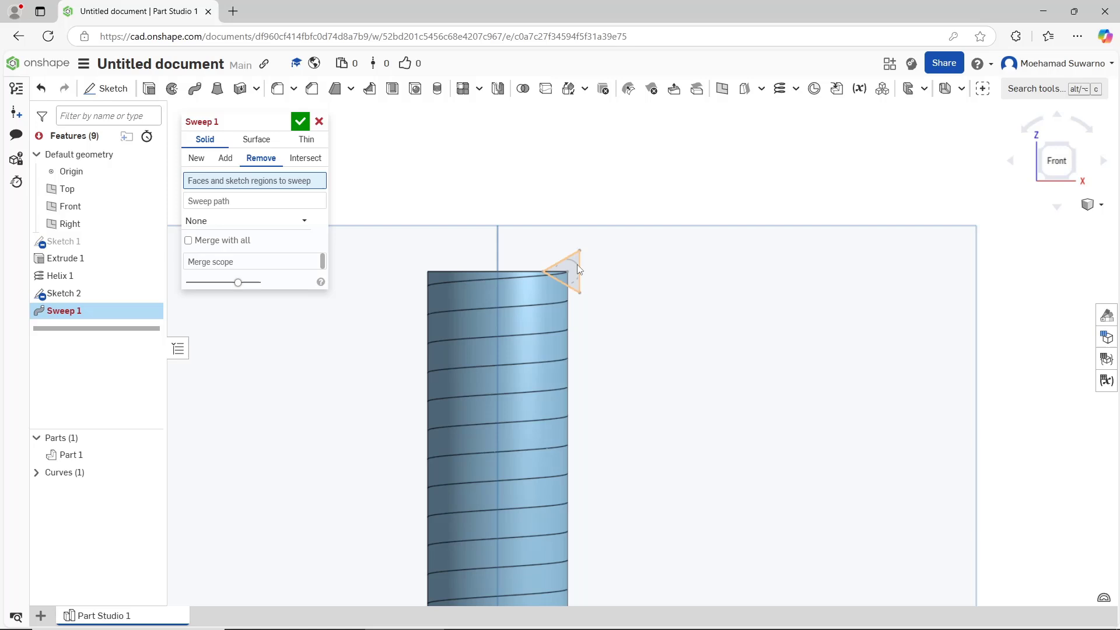
click(563, 271)
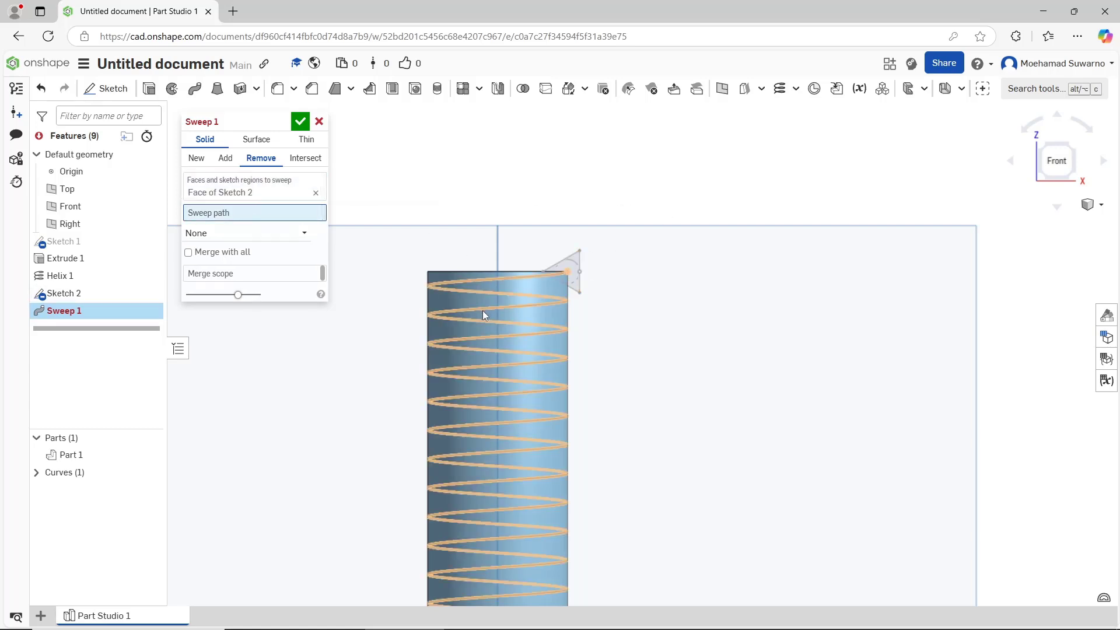
click(56, 275)
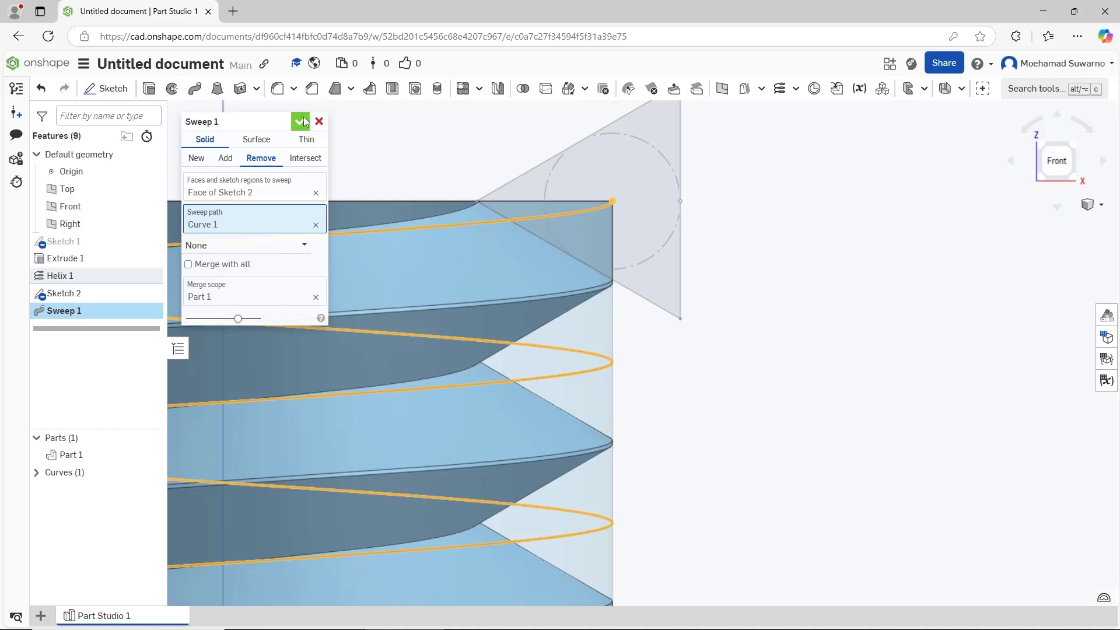
click(301, 120)
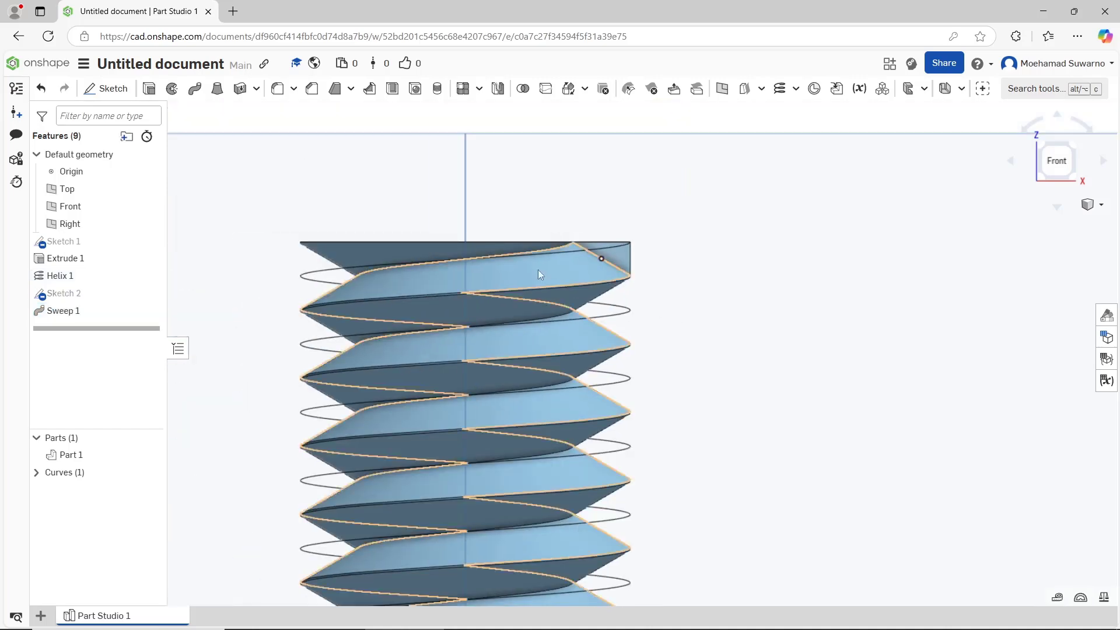
Edit Sketch 2 and exit it unchanged, leaving the sweep rolled back to a plain cylinder
double_click(66, 292)
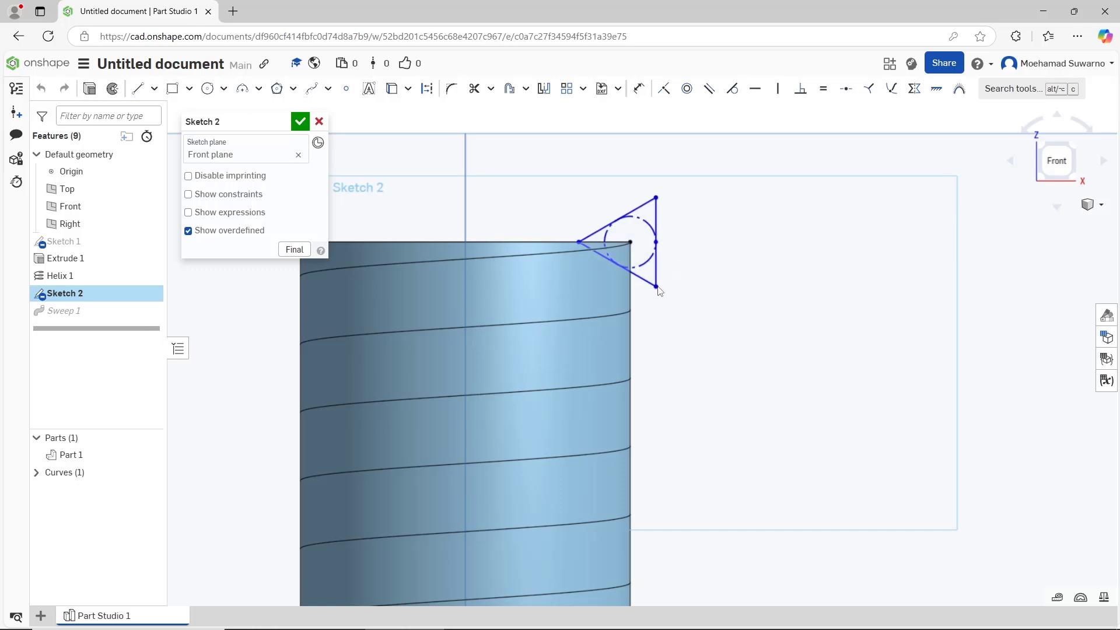
click(300, 120)
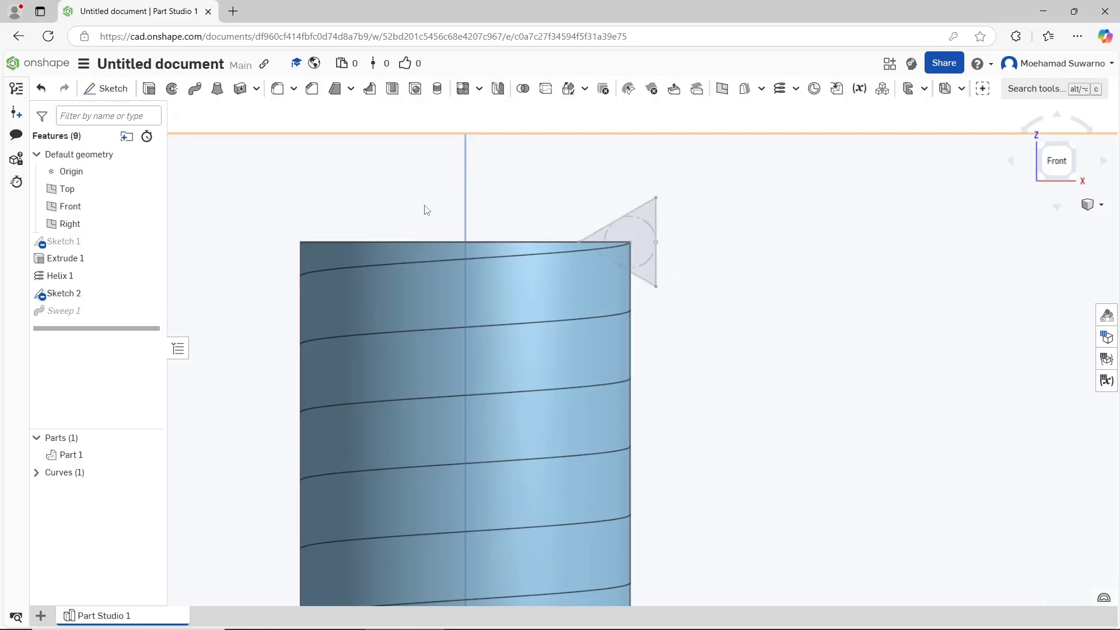